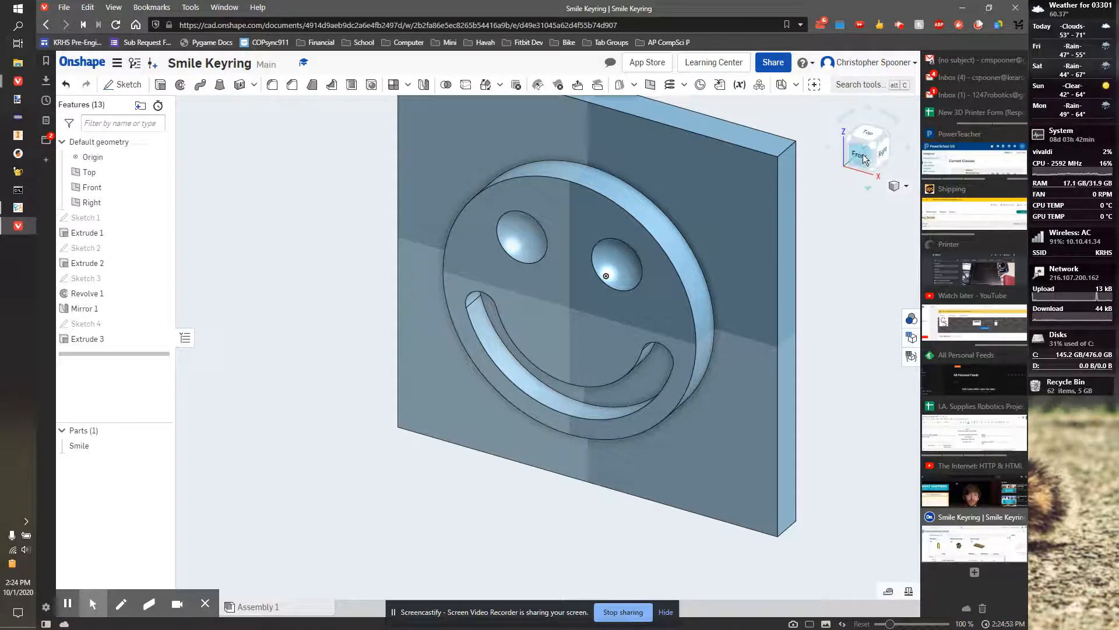
Switch to the Front view so the smiley plate faces straight on.
click(867, 148)
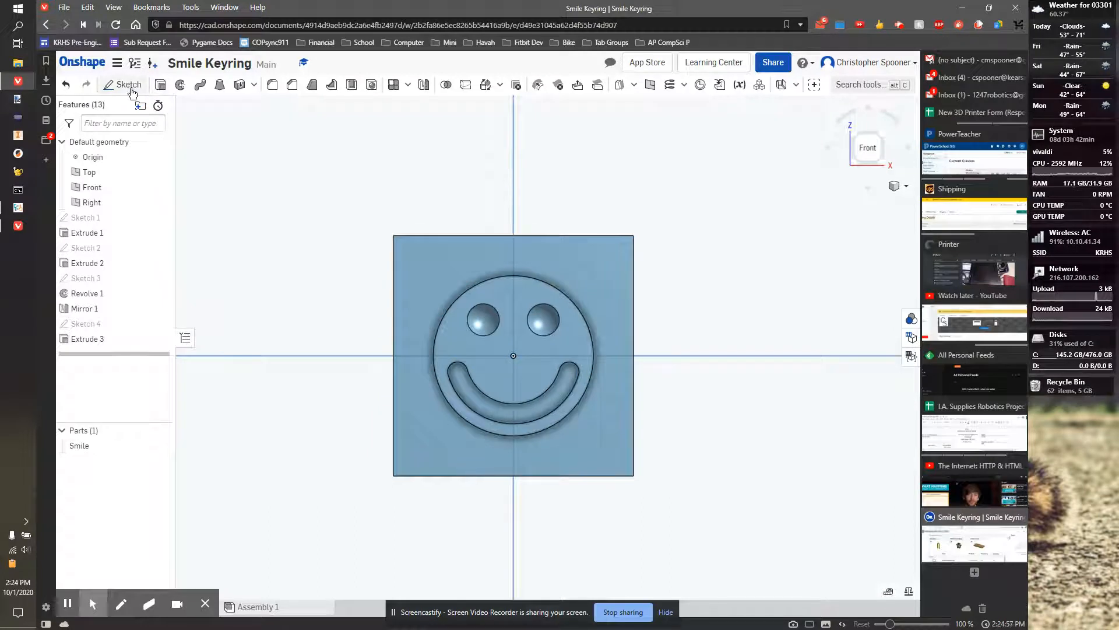
Sketch a Ø0.125 in circle 0.125 in from the top and left edges of the plate face.
click(128, 84)
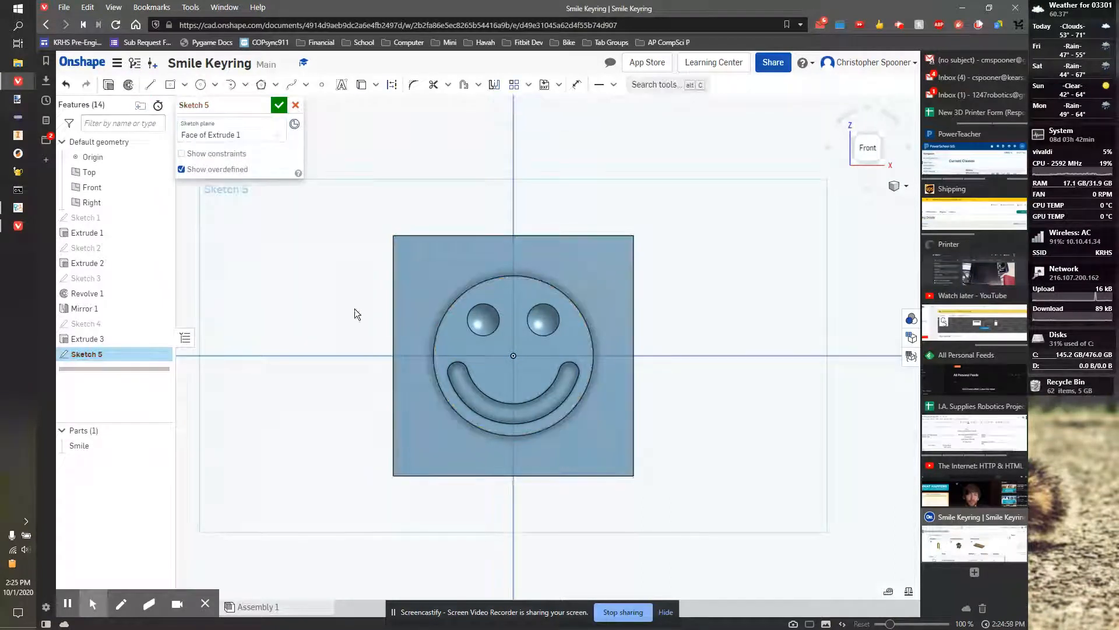
click(201, 84)
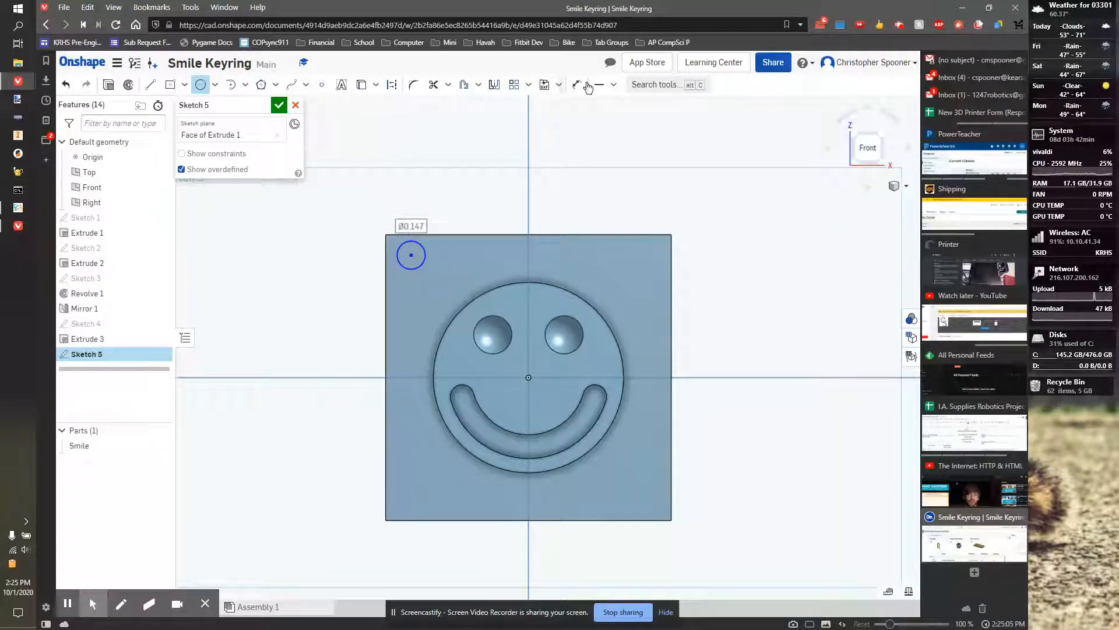
click(578, 84)
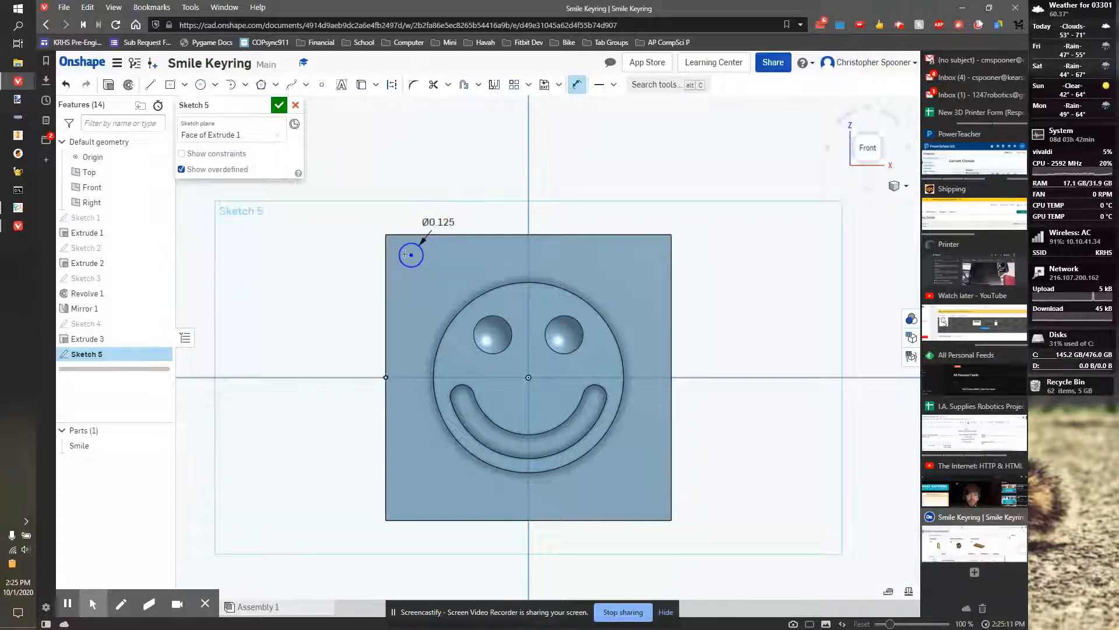
scroll(down, 3)
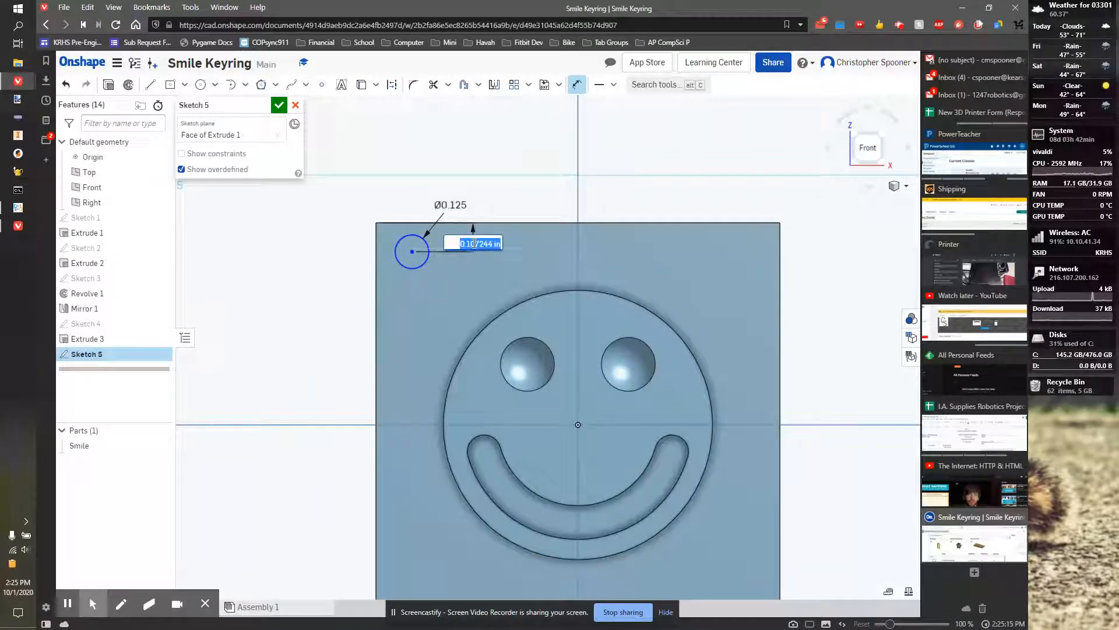
text(0.125)
key(Return)
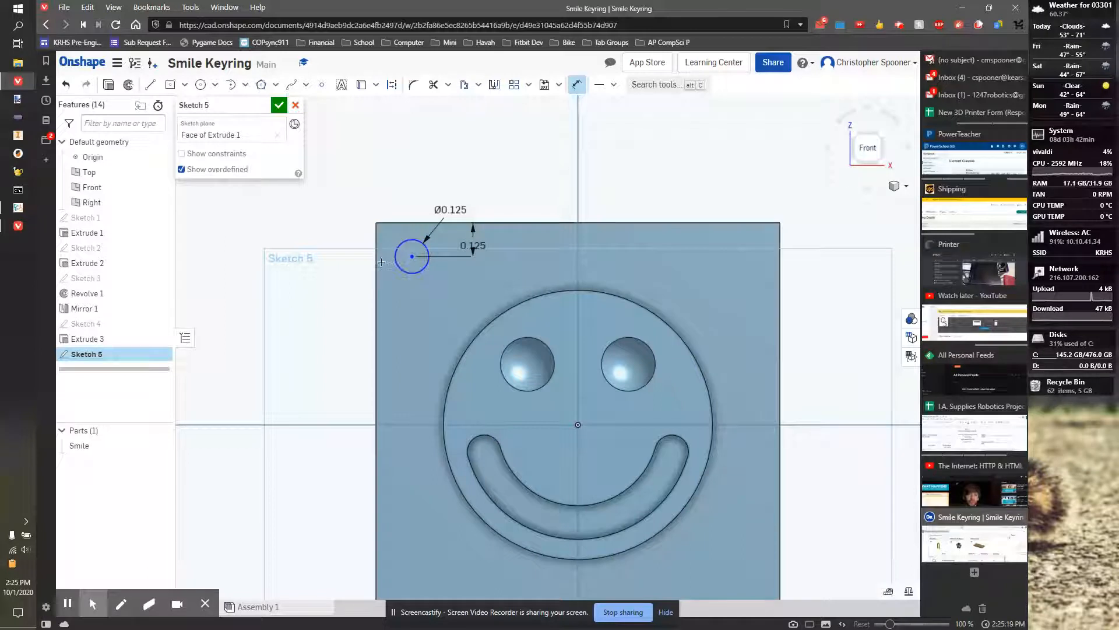
click(412, 255)
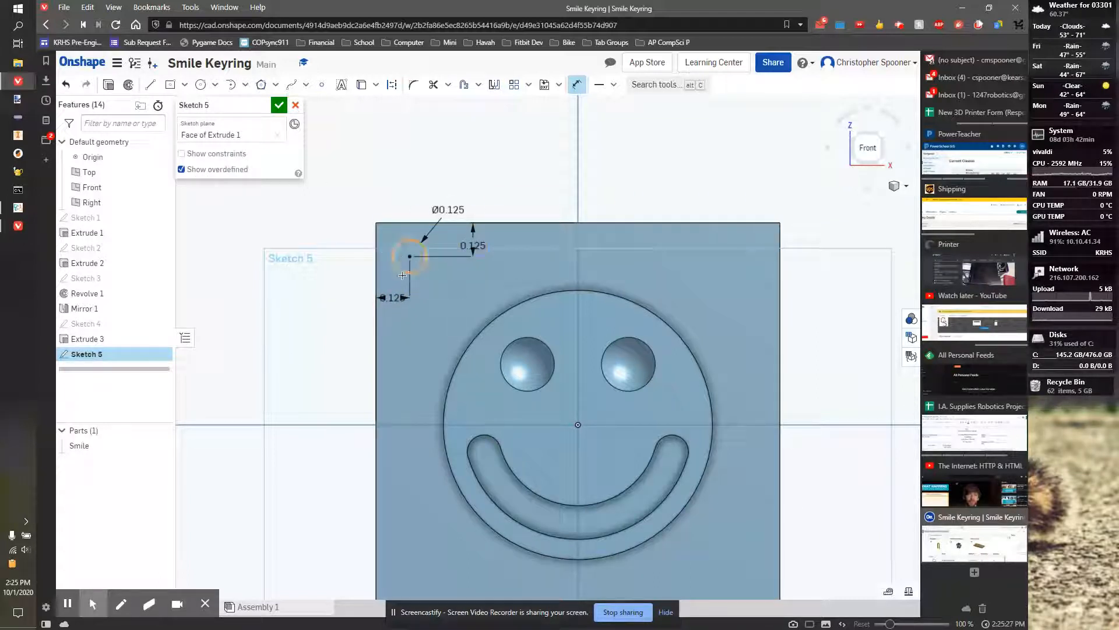
click(278, 105)
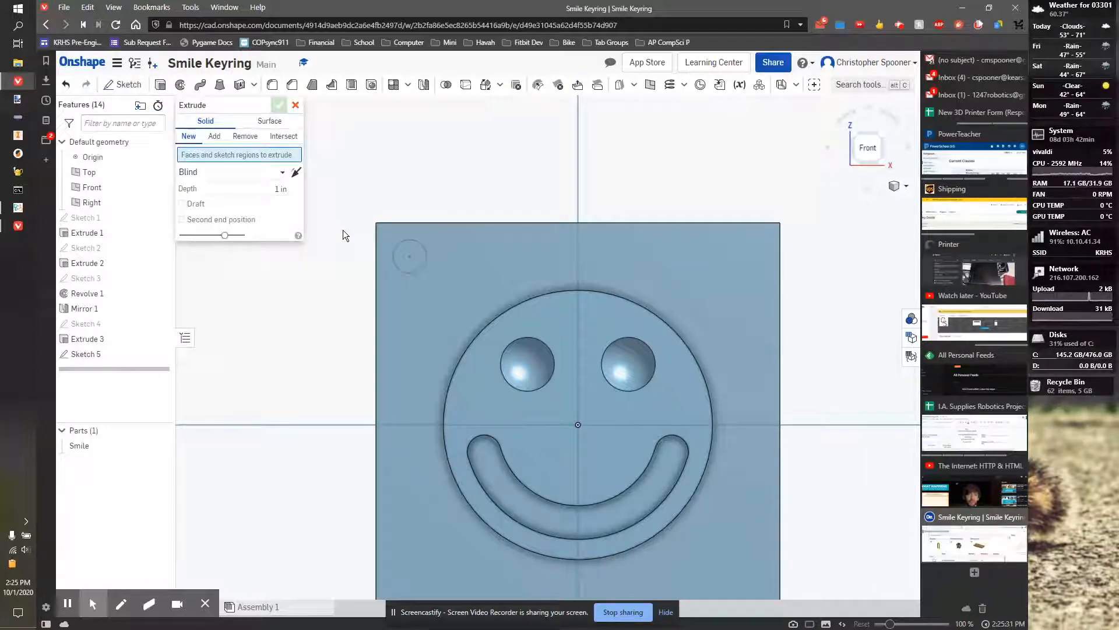
Extrude-remove the circle through all to cut the keyring hole.
click(409, 256)
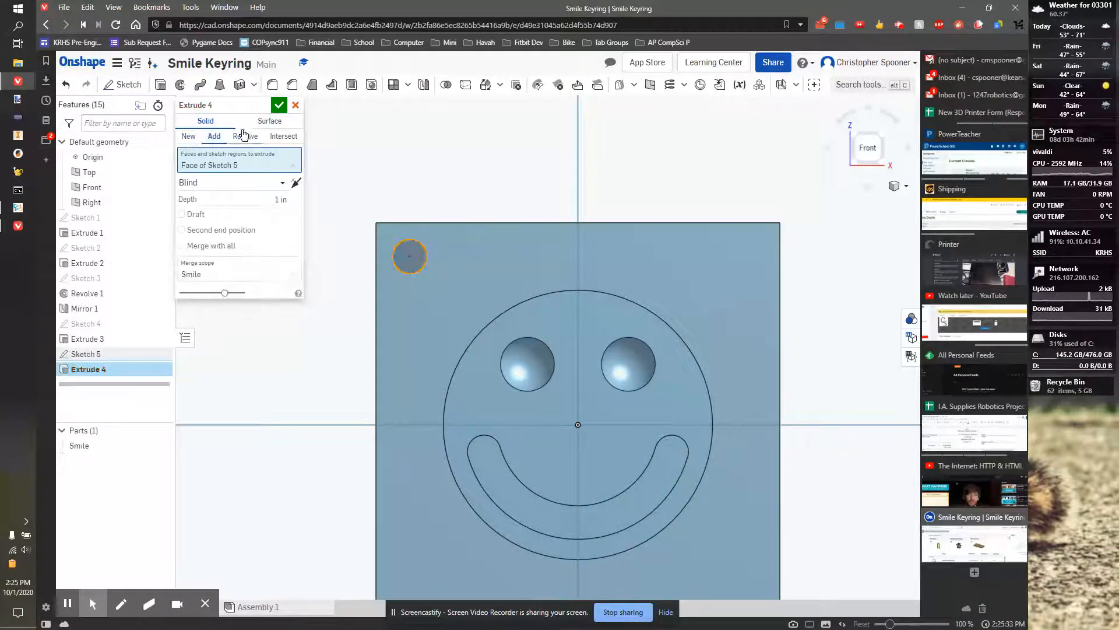
click(232, 182)
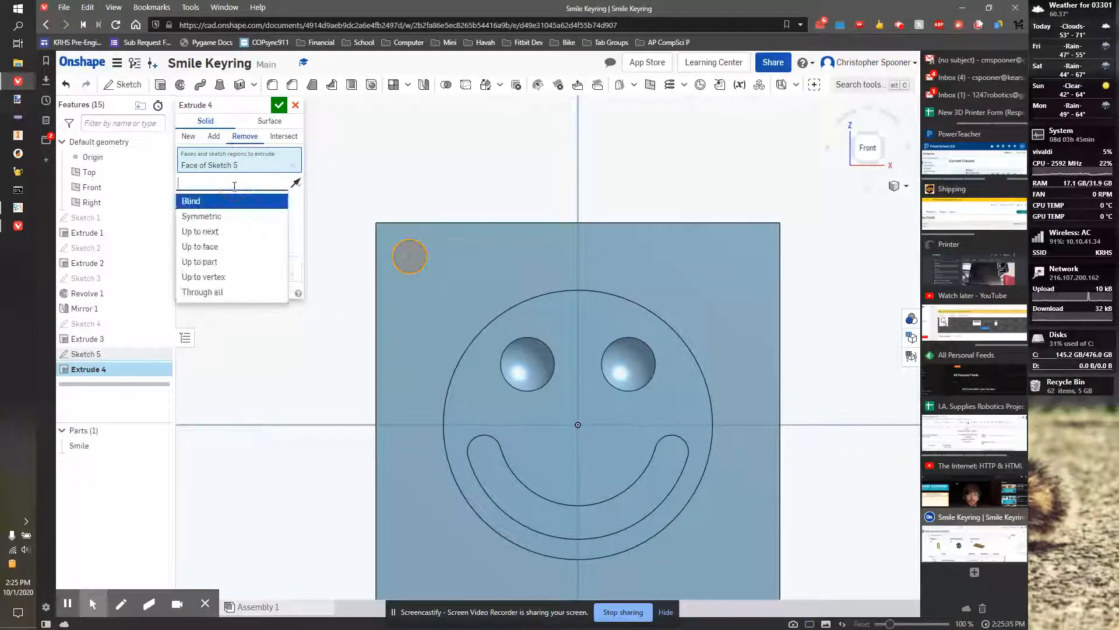
click(201, 292)
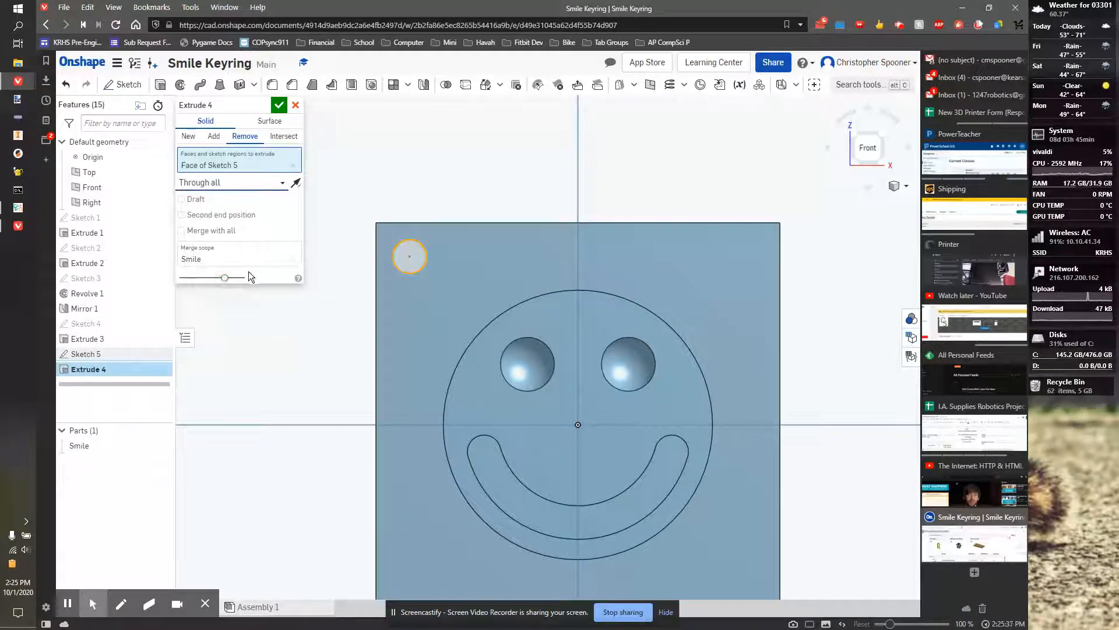
click(279, 105)
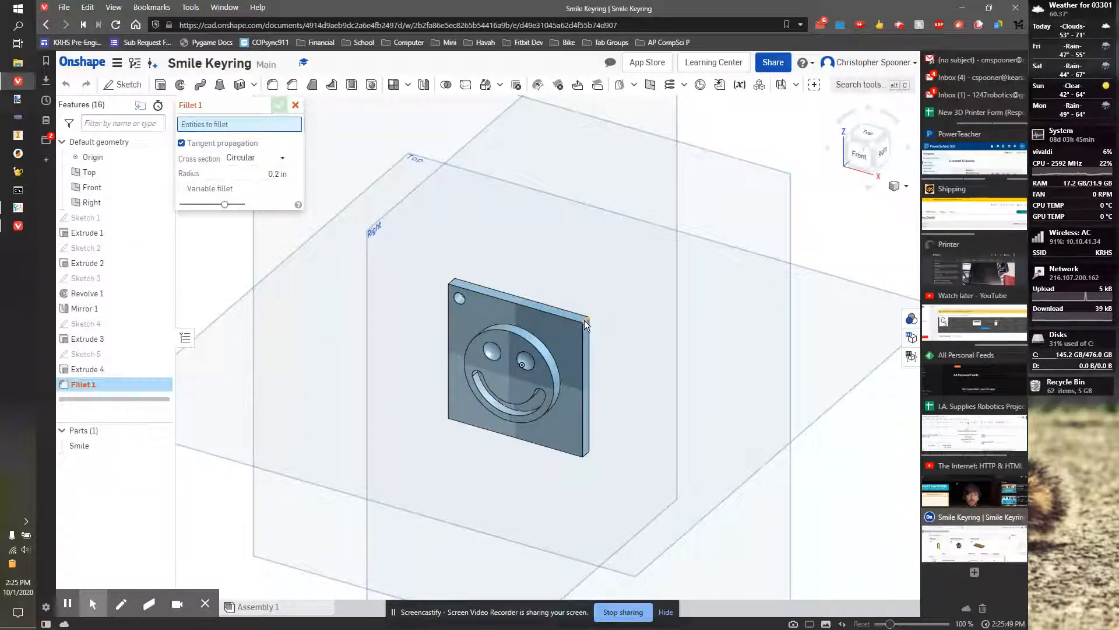
Fillet the four corner edges of the plate at 0.15 in radius.
scroll(up, 3)
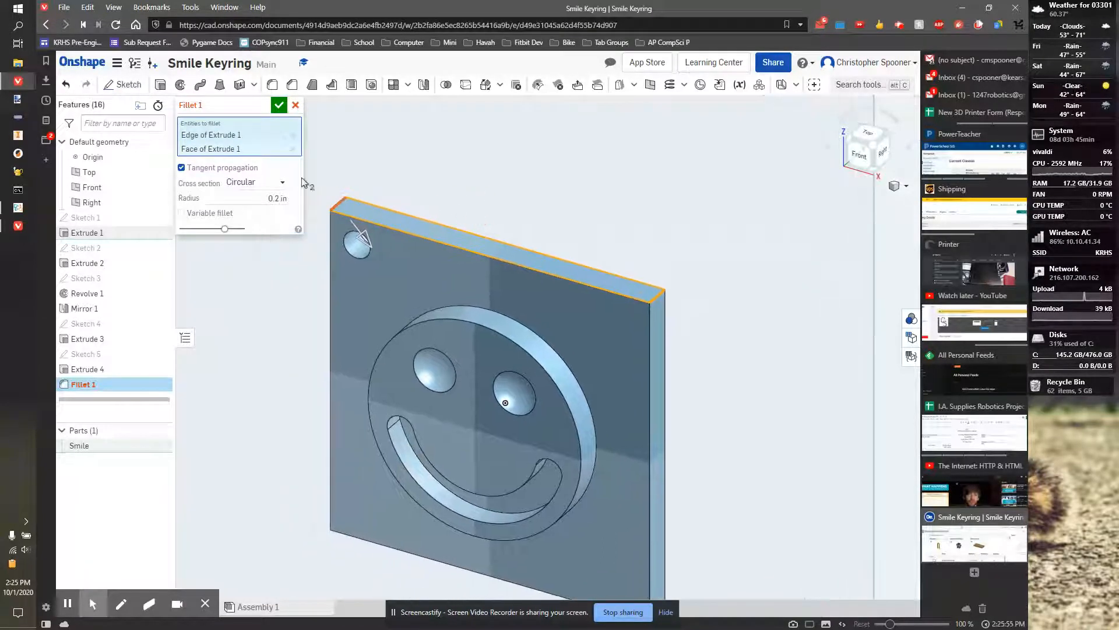
mouse_move(239, 148)
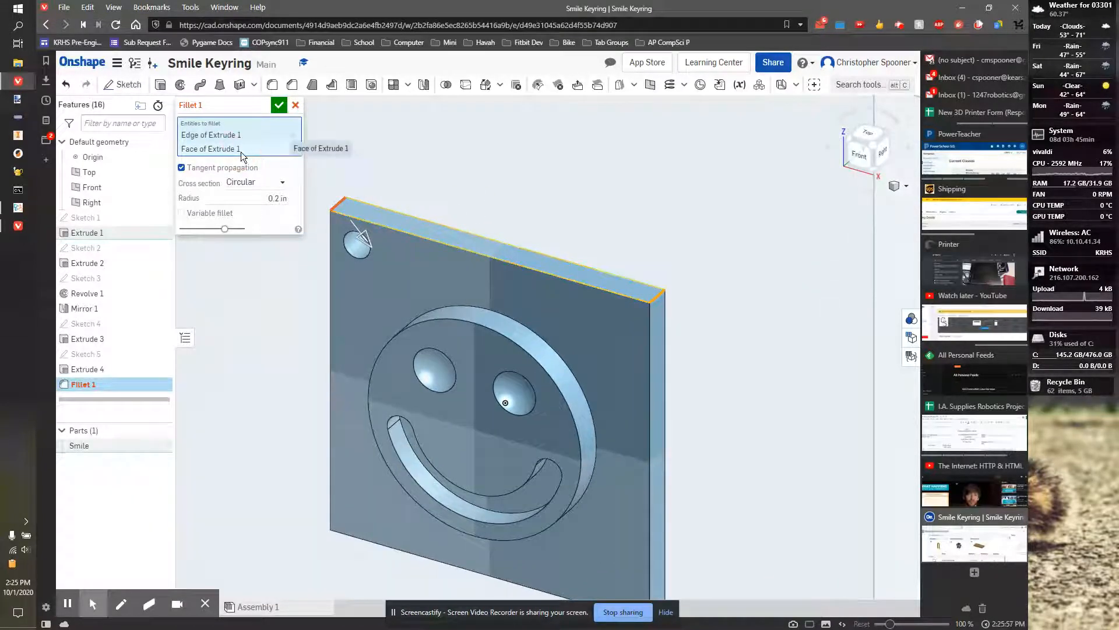
click(293, 148)
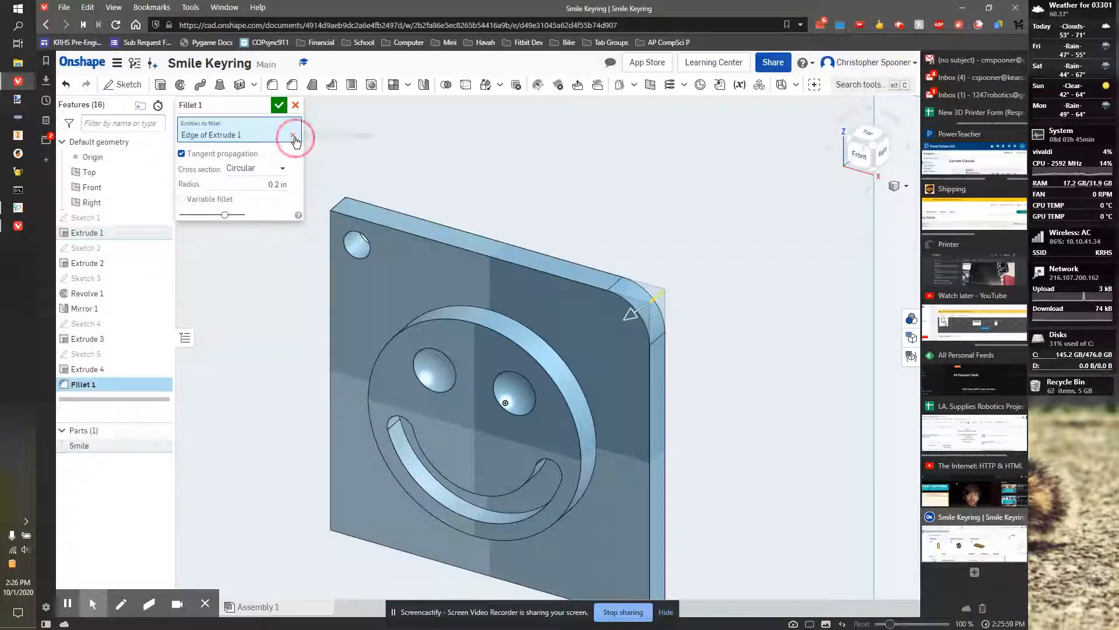
click(293, 136)
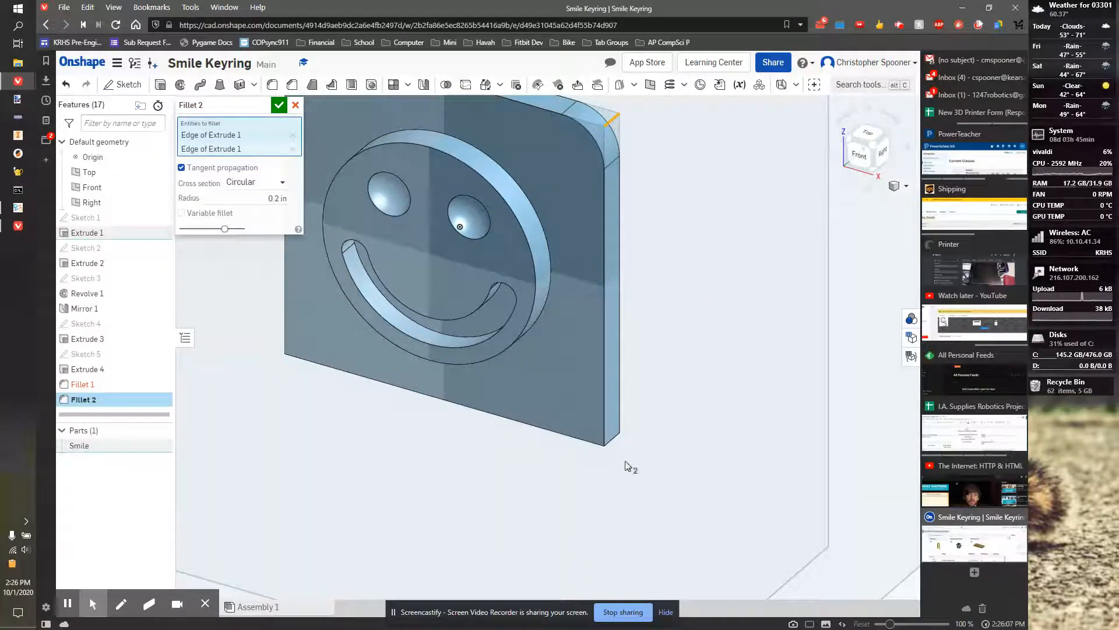
click(609, 428)
text(0.1)
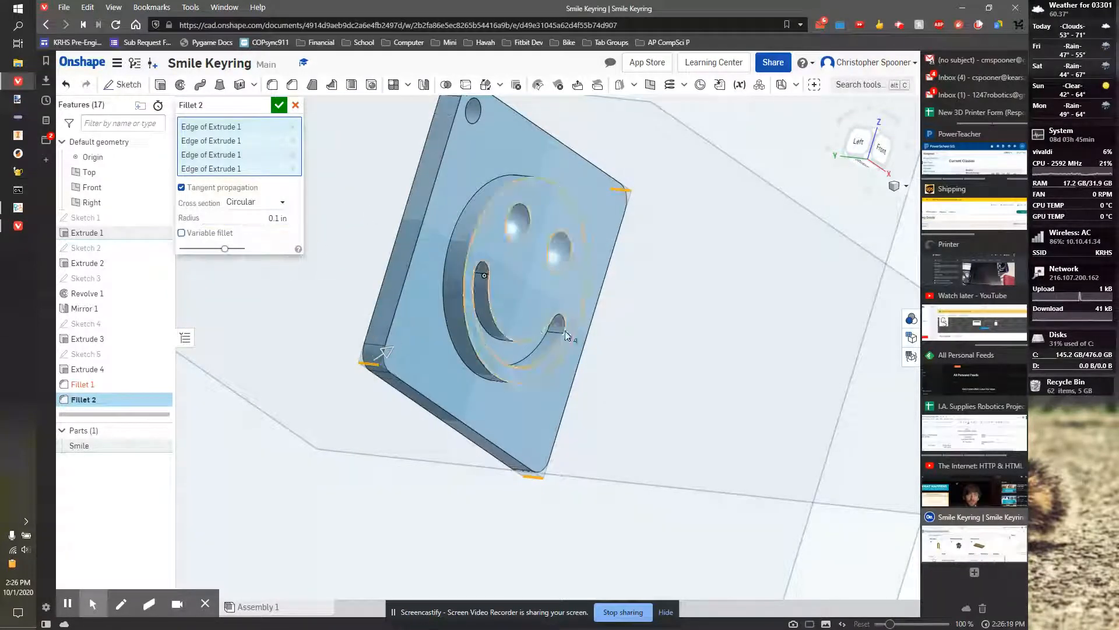
triple_click(271, 218)
text(0.15)
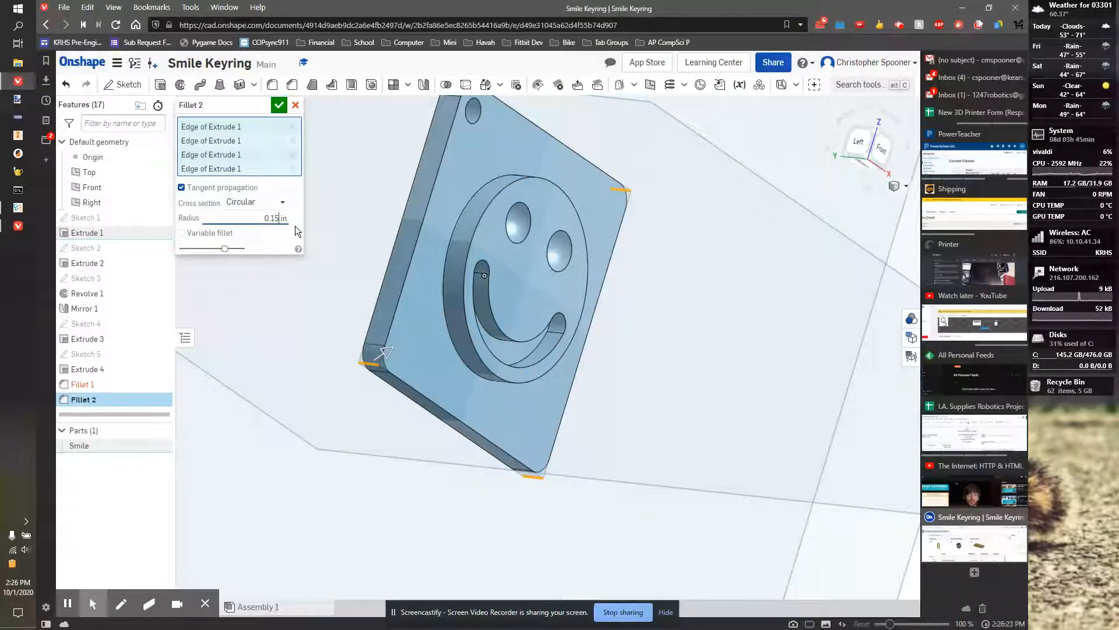
click(279, 104)
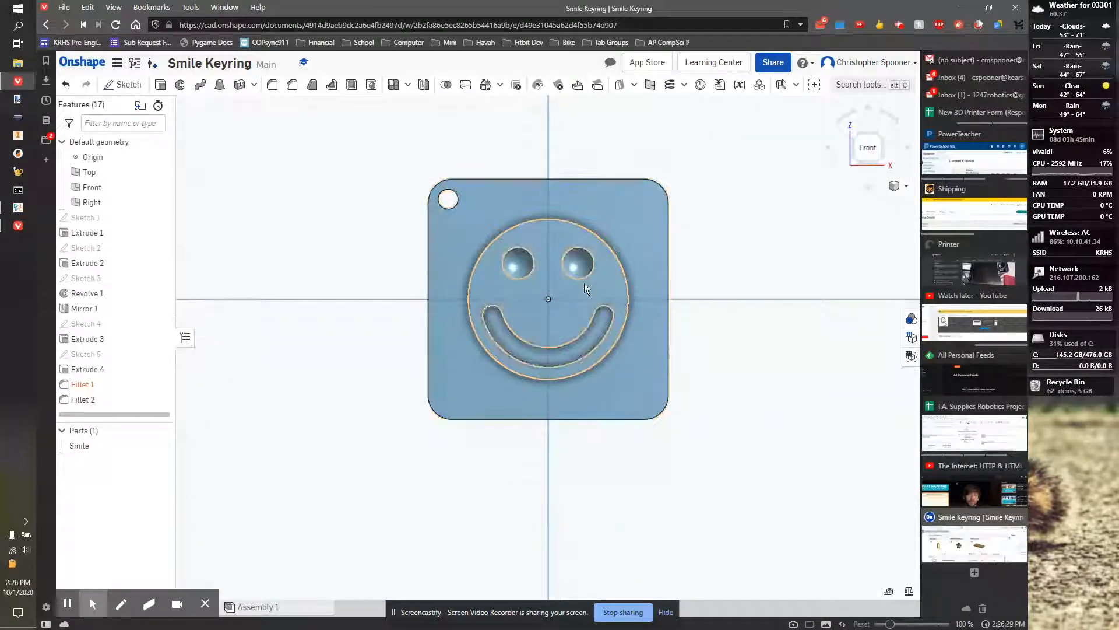
In a new sketch on the plate face, place a bold text box reading 'Smile' near the bottom.
click(122, 84)
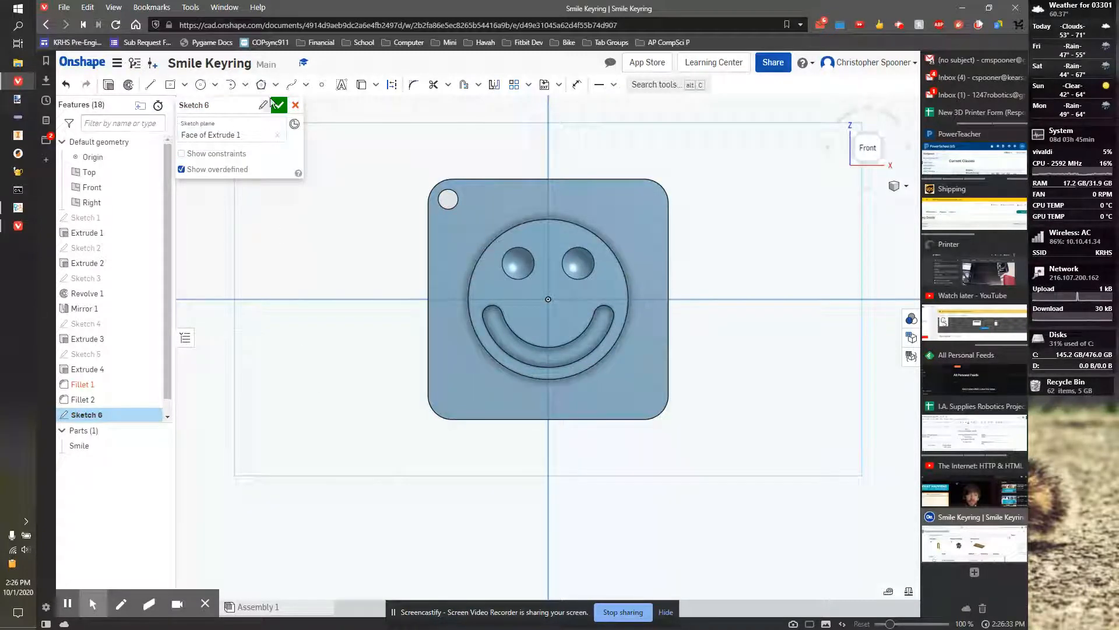
click(342, 84)
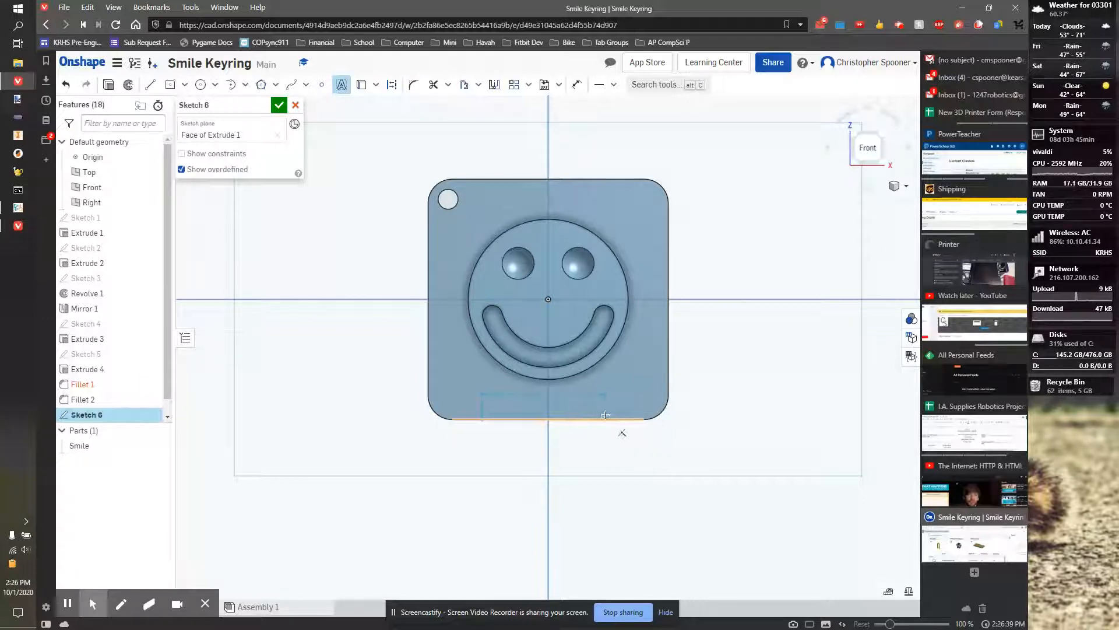
click(342, 84)
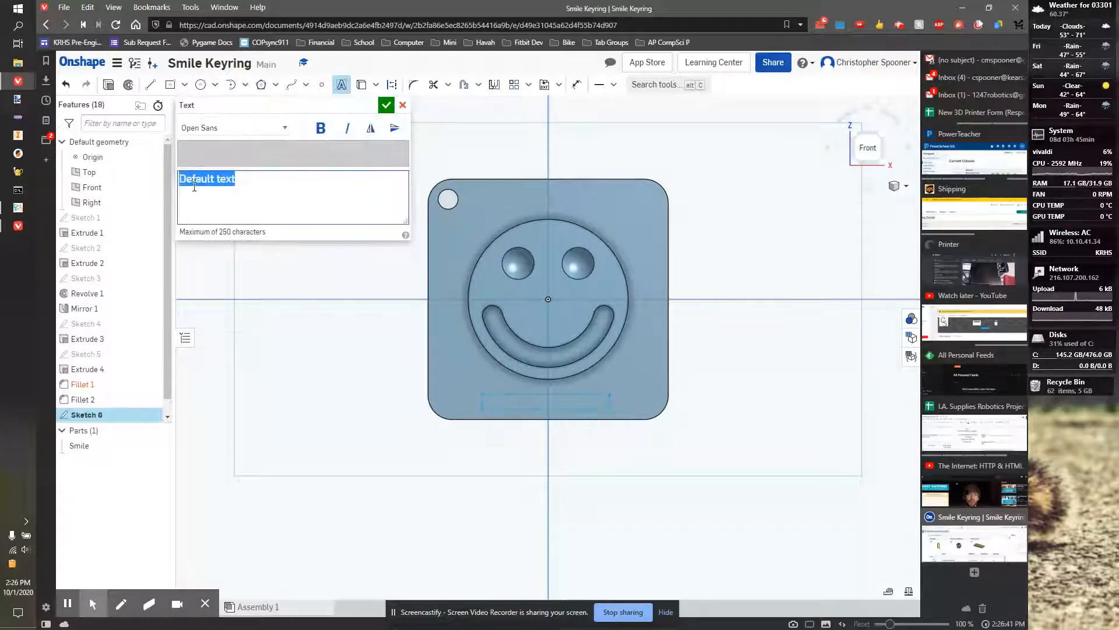
text(Smile)
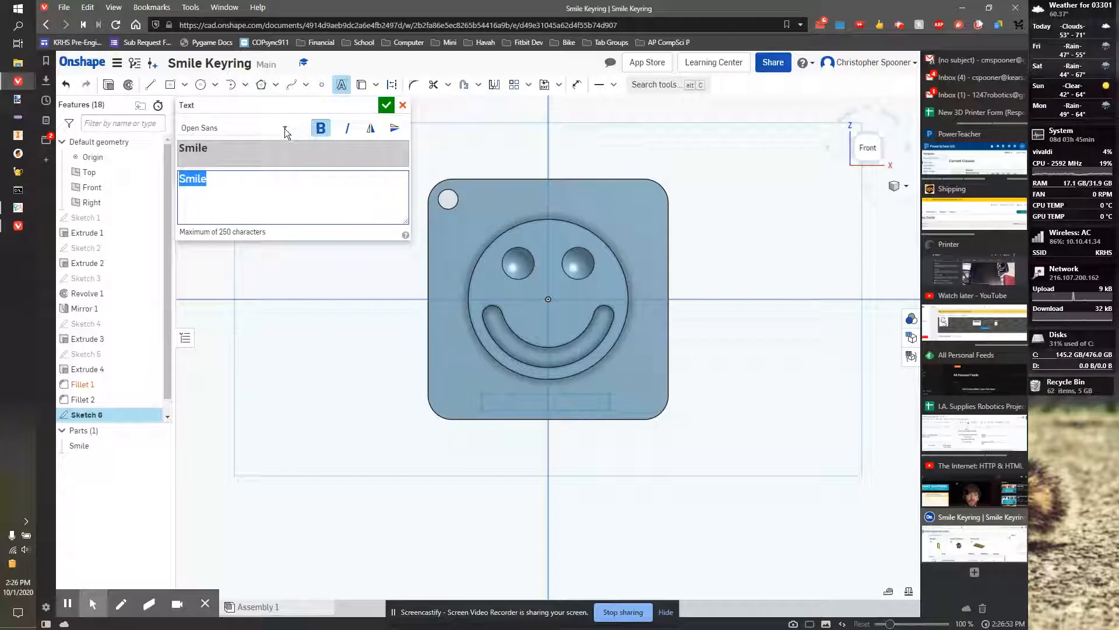
click(285, 128)
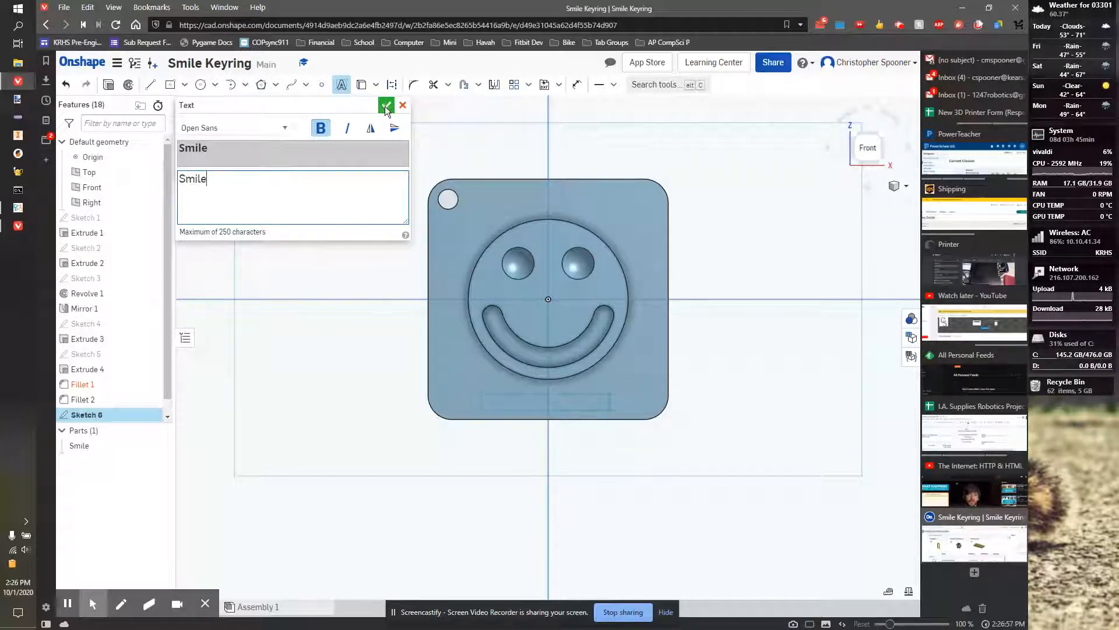
Accept the text and constrain it centred on the plate's vertical axis, 0.05 in above the bottom edge.
click(386, 105)
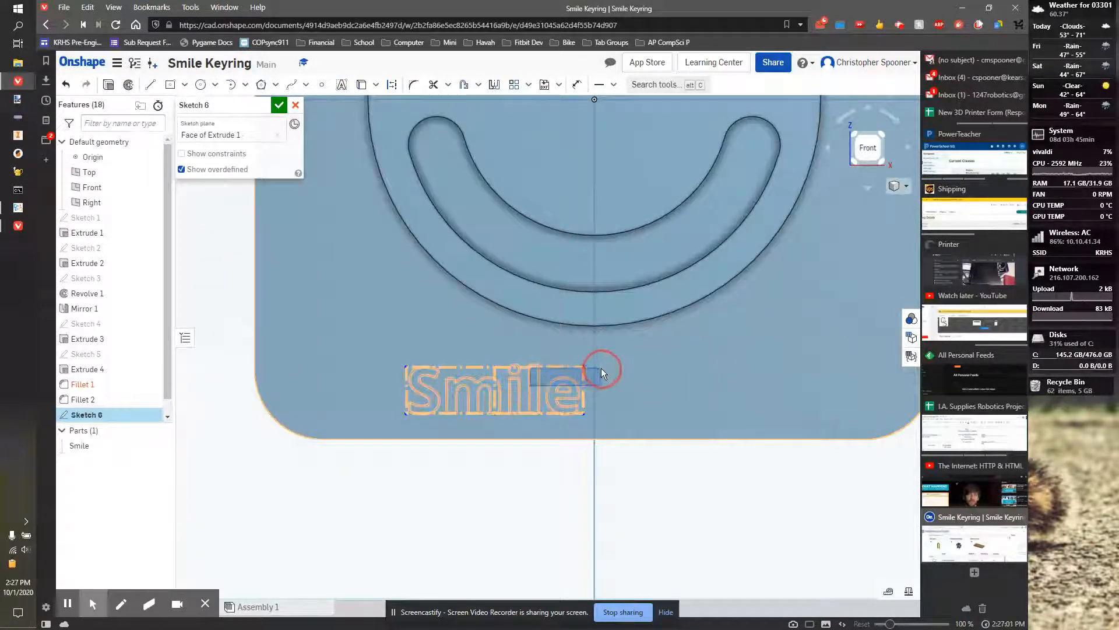
click(600, 371)
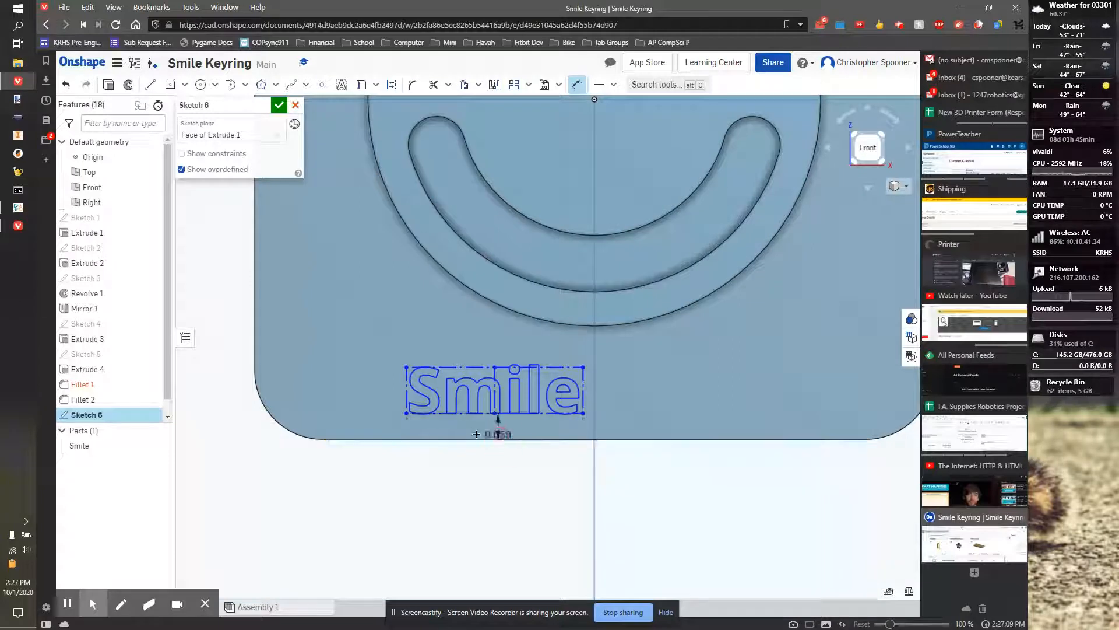
click(498, 428)
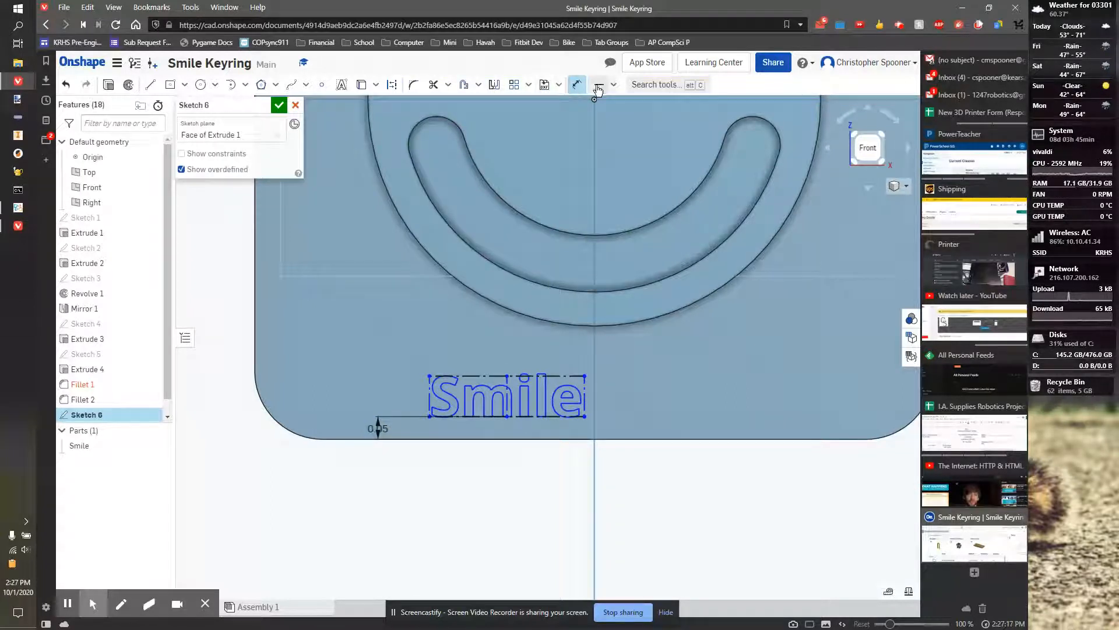
click(612, 84)
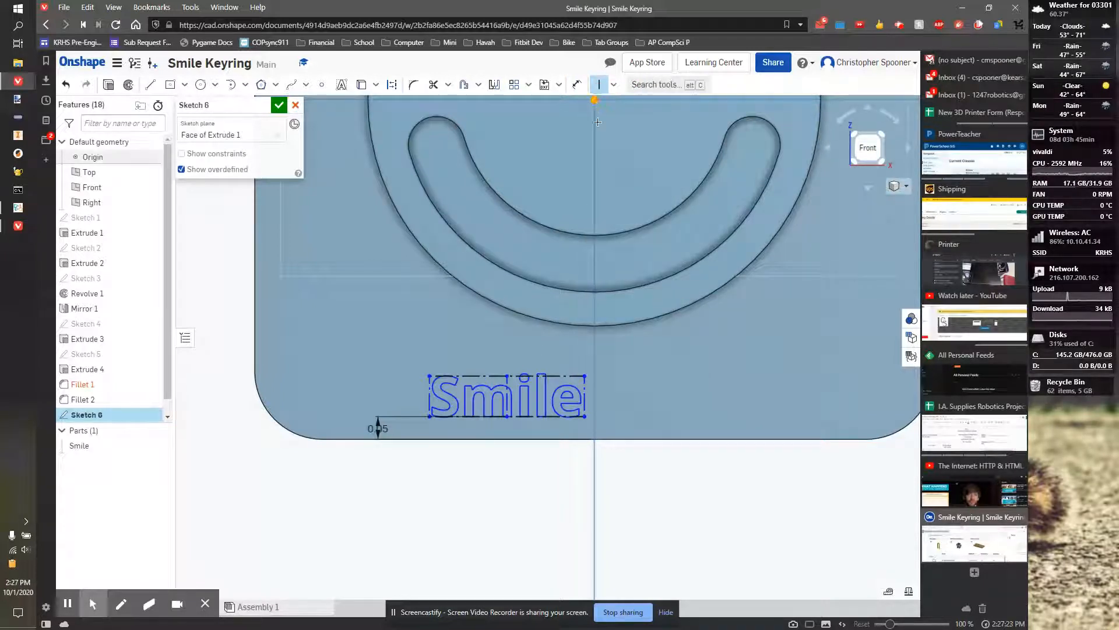
mouse_move(477, 190)
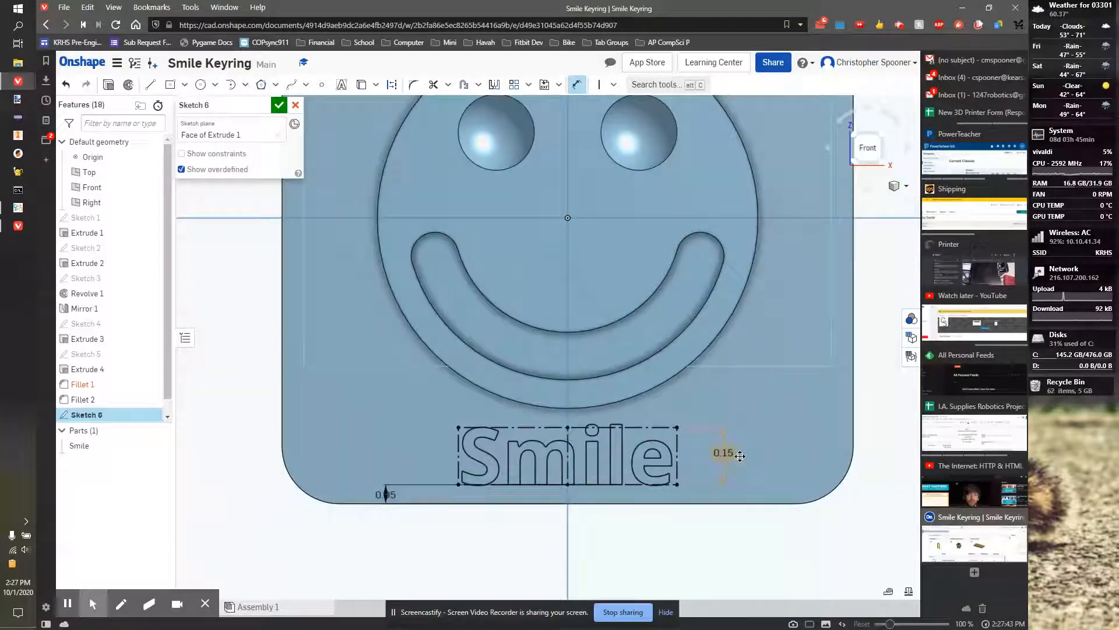
Dimension the Smile text 0.175 in tall.
click(722, 453)
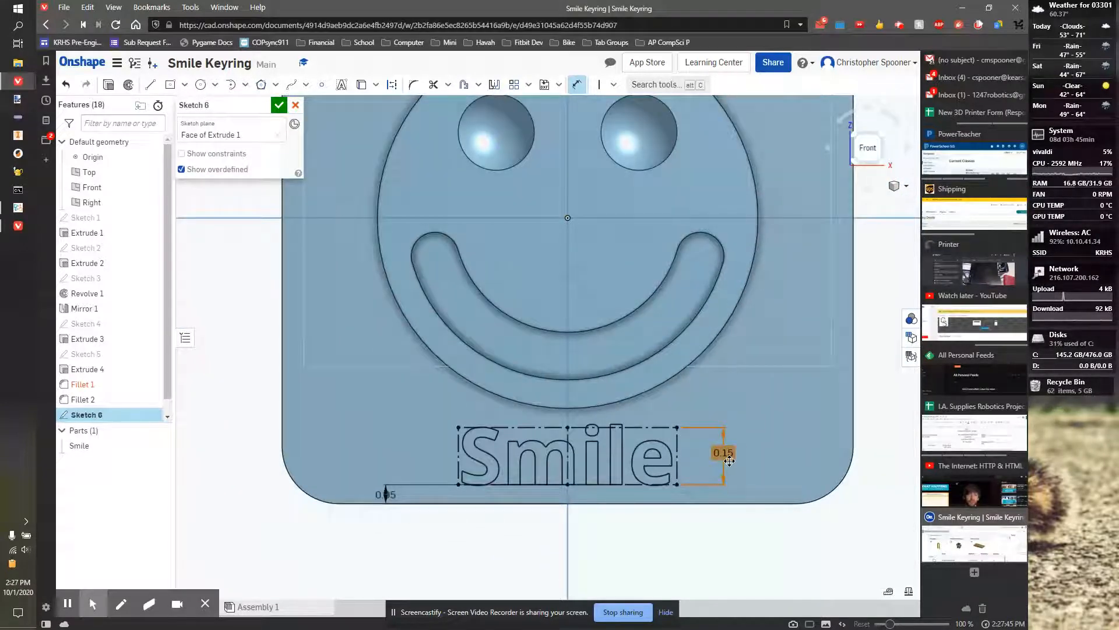
double_click(725, 452)
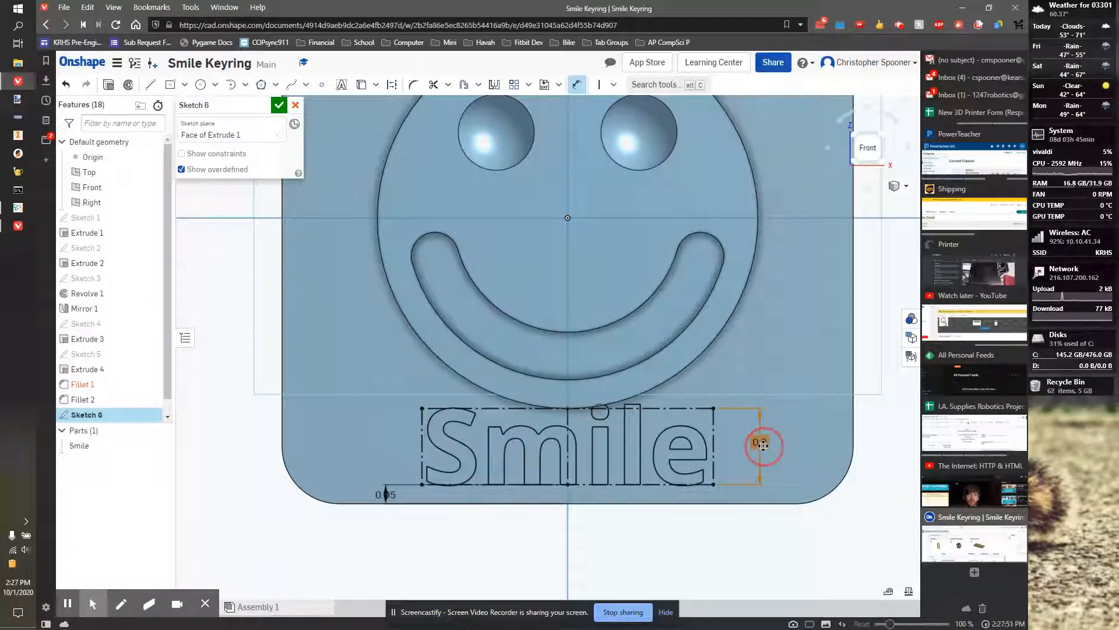
click(762, 444)
text(0.175)
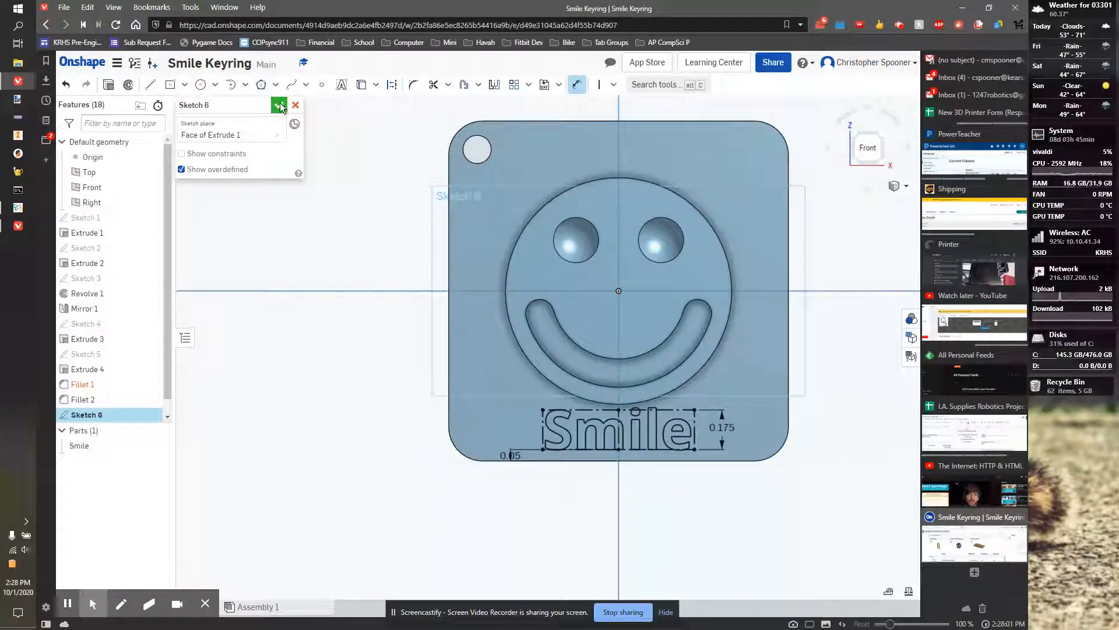
Finish the sketch and extrude-remove the text regions 0.05 in deep to engrave 'Smile'.
click(279, 105)
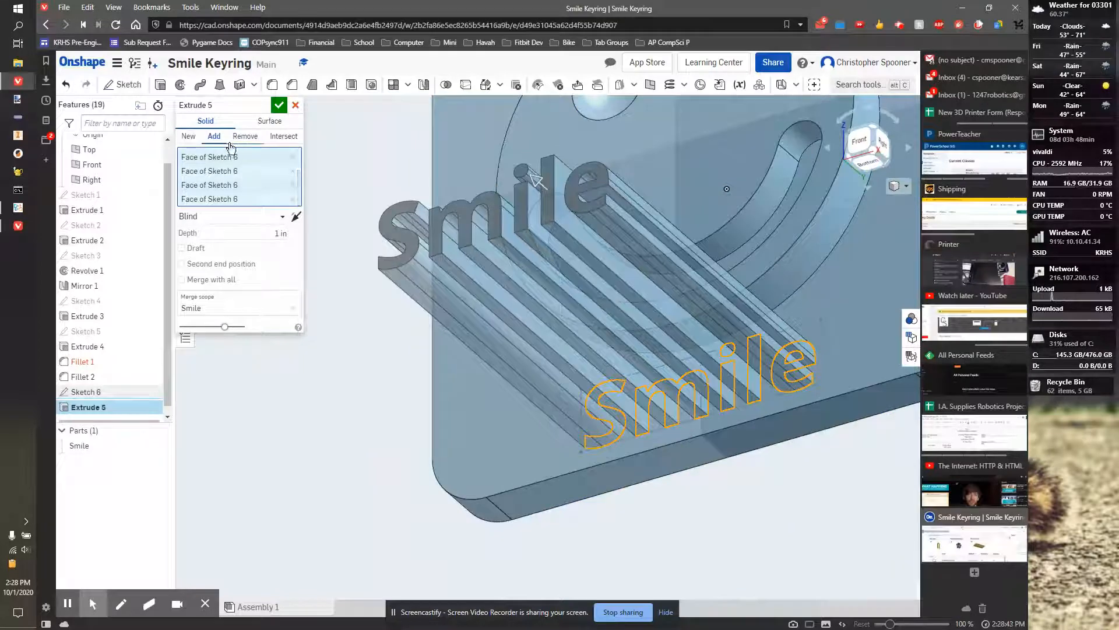
click(245, 136)
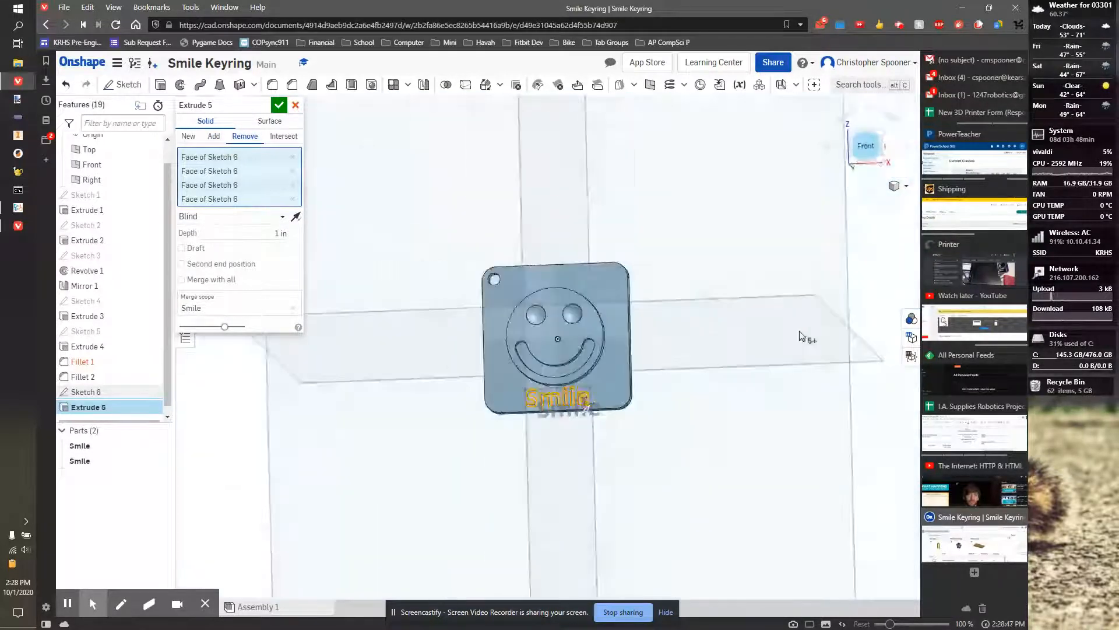
scroll(up, 3)
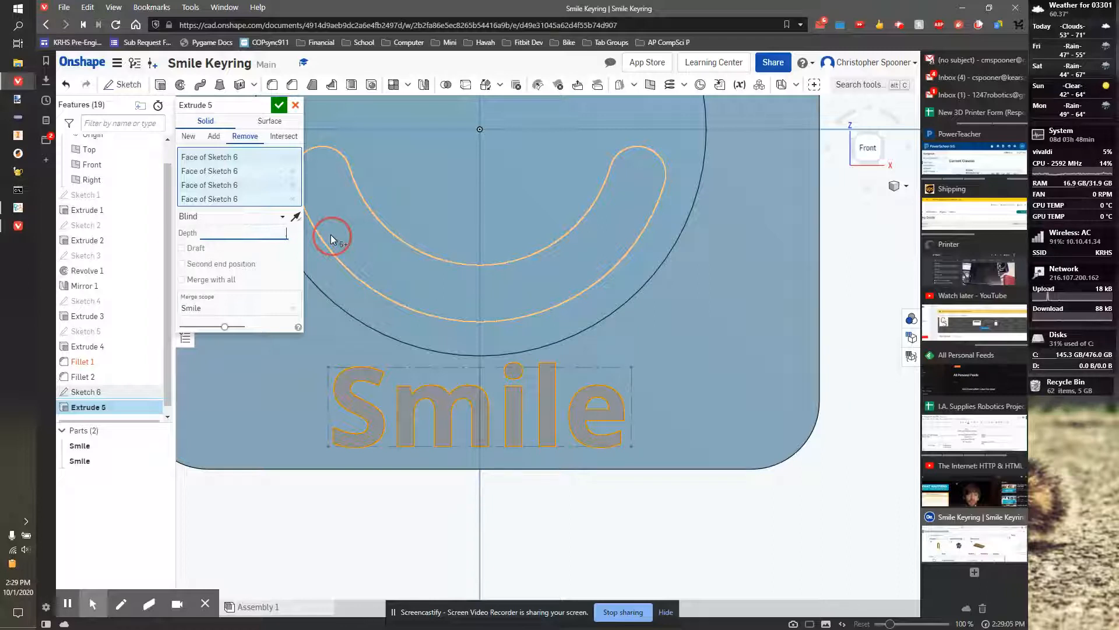
text(.05)
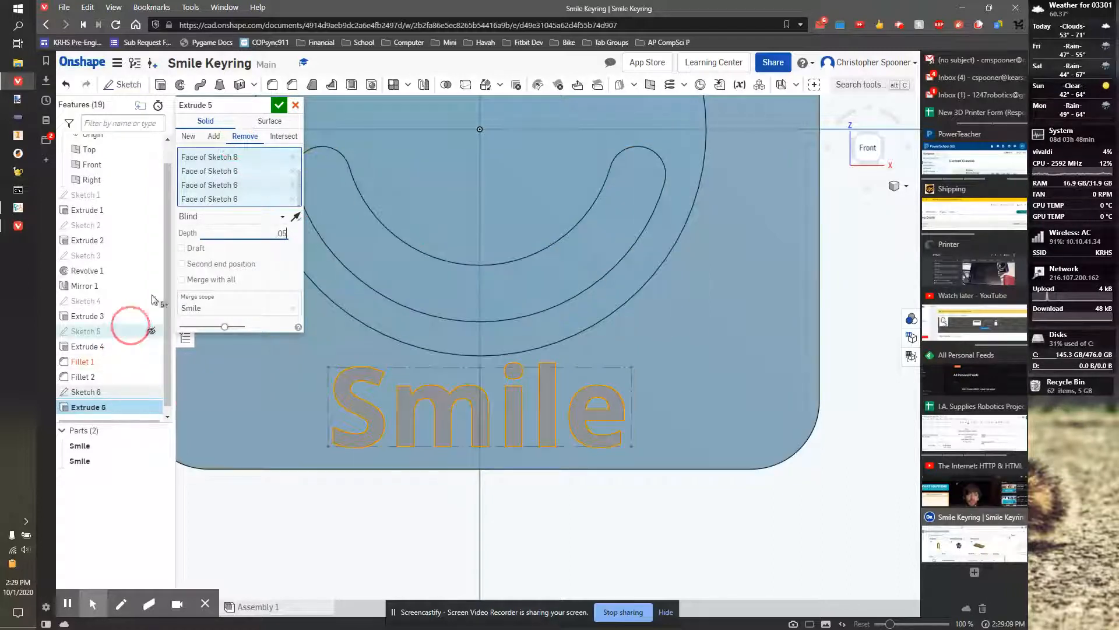
click(278, 105)
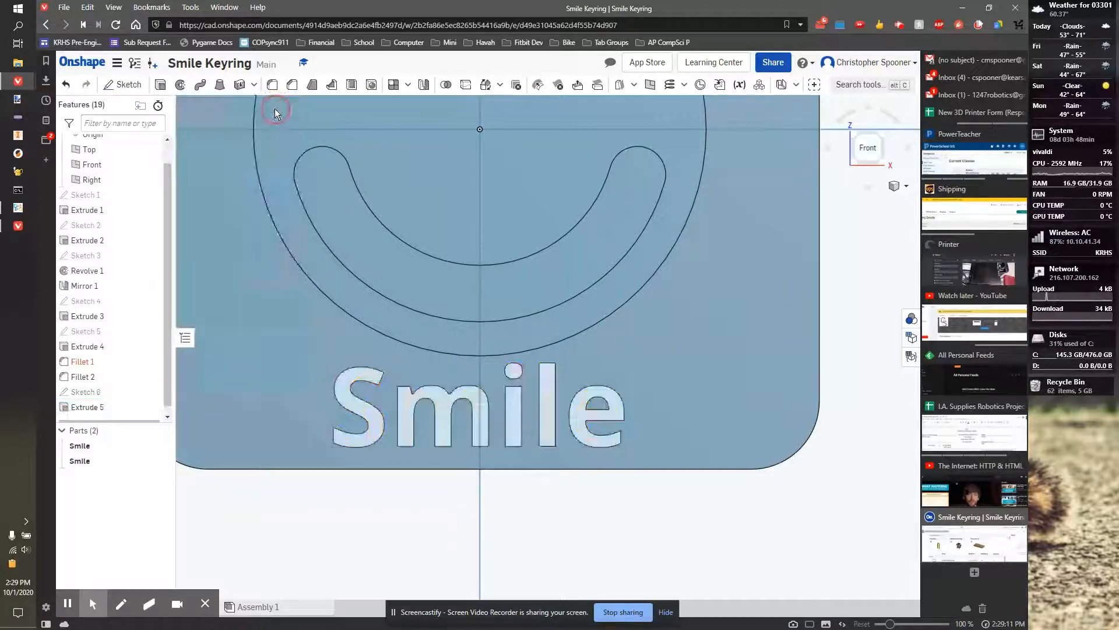
click(835, 150)
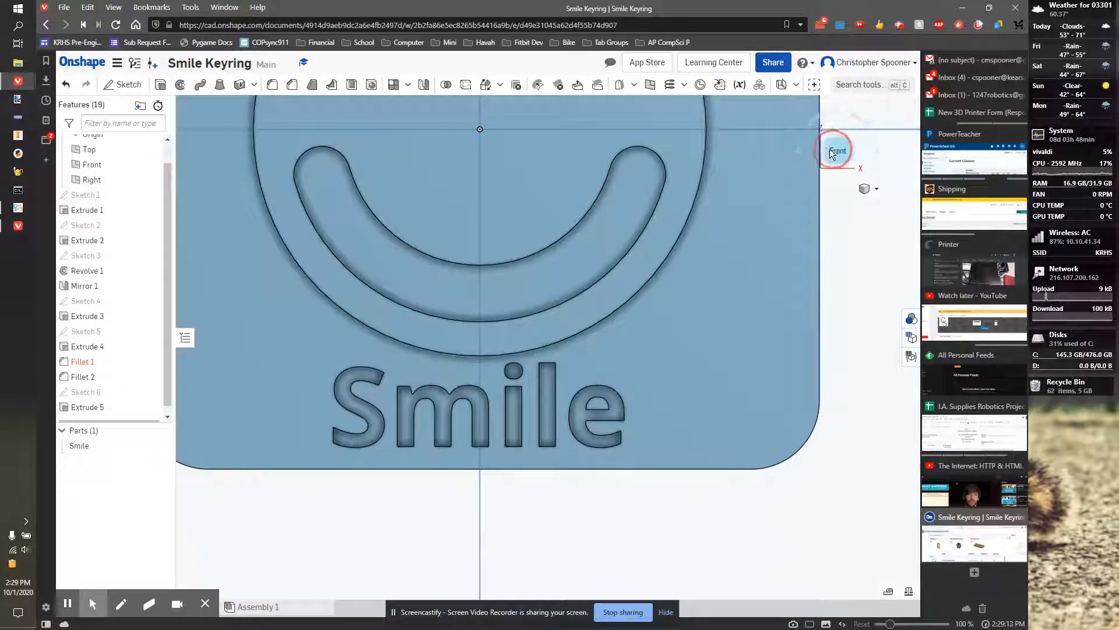
click(836, 151)
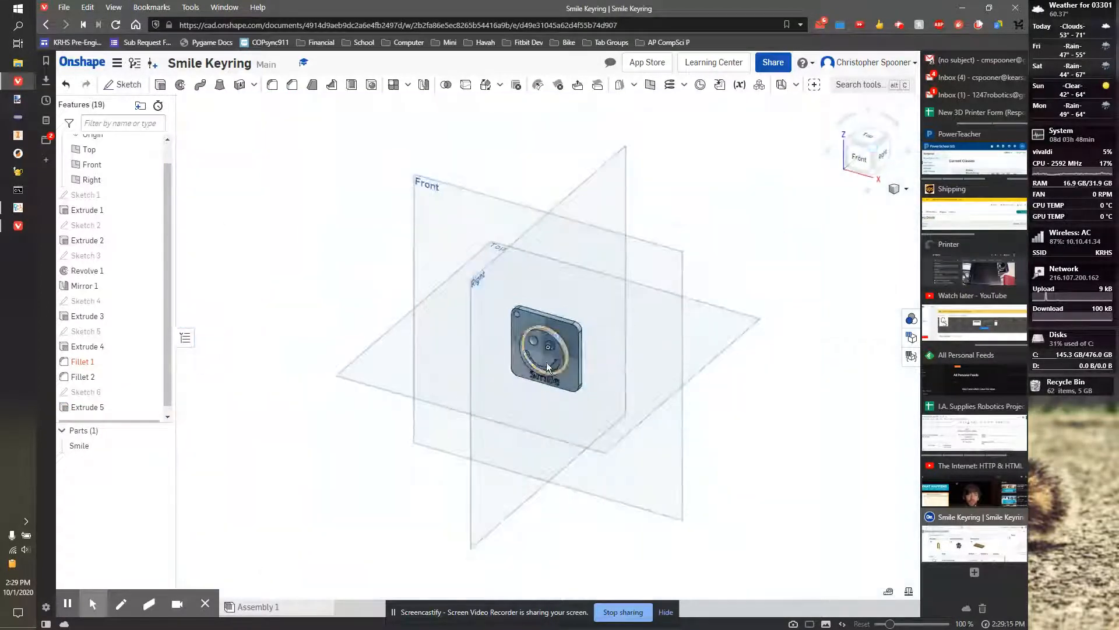